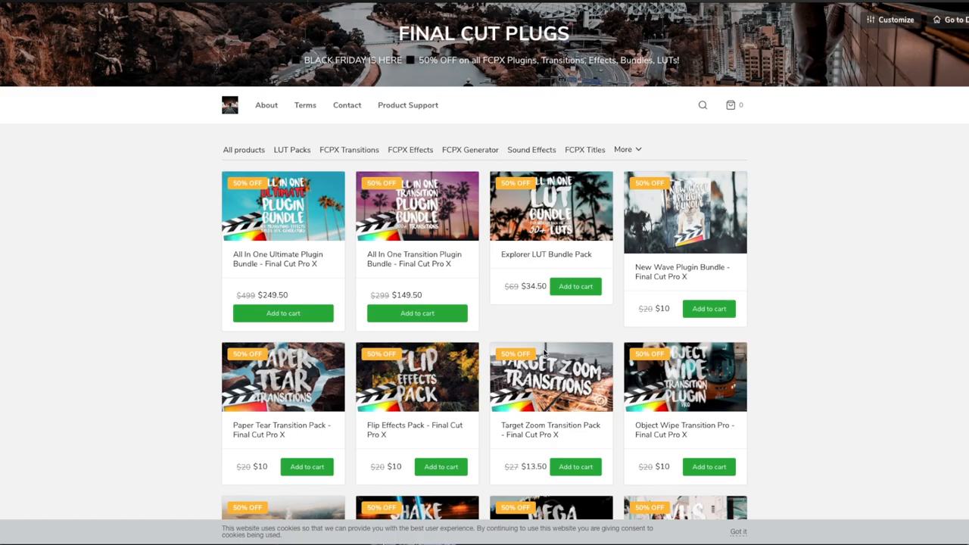
Step: Select timeline clip C0014 and scroll the Effects browser down to the Masks category
scroll("down", 3)
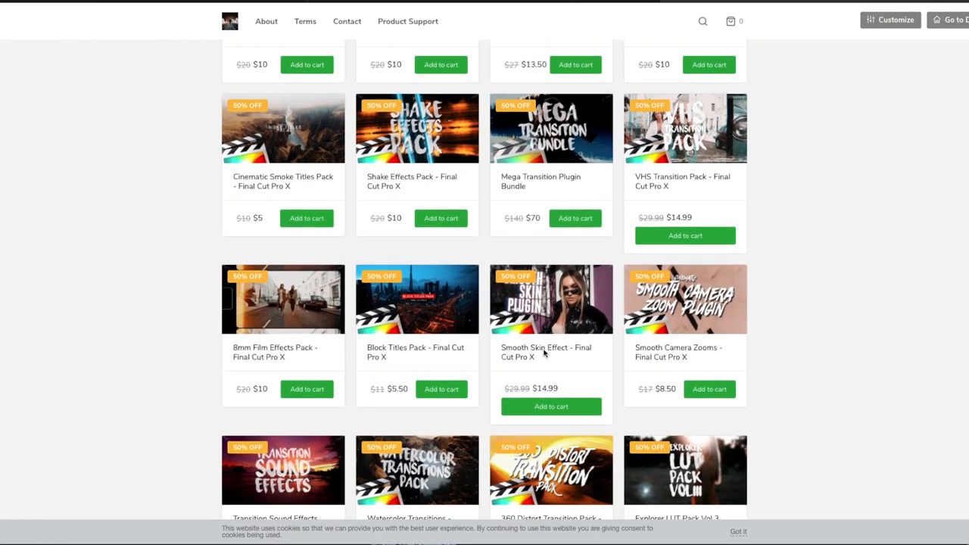
scroll("down", 3)
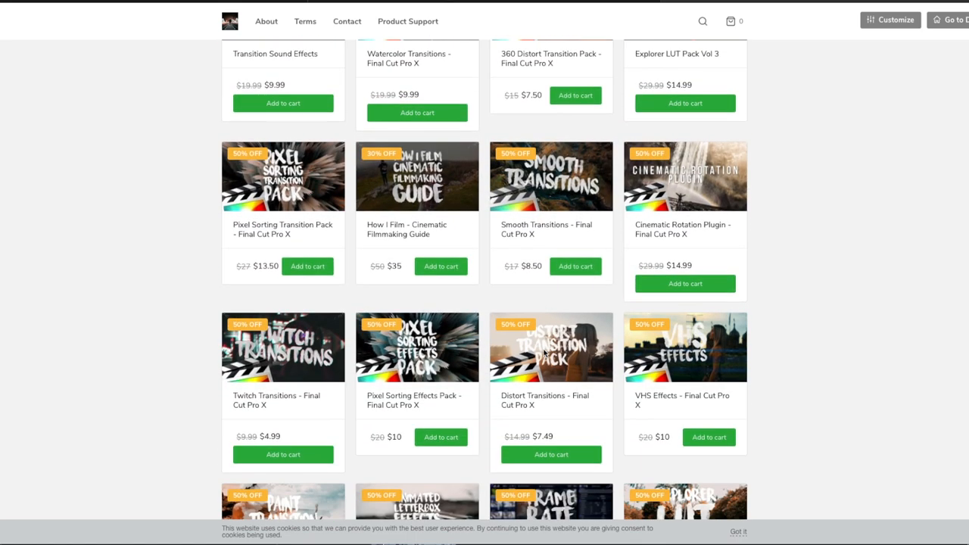
scroll("down", 3)
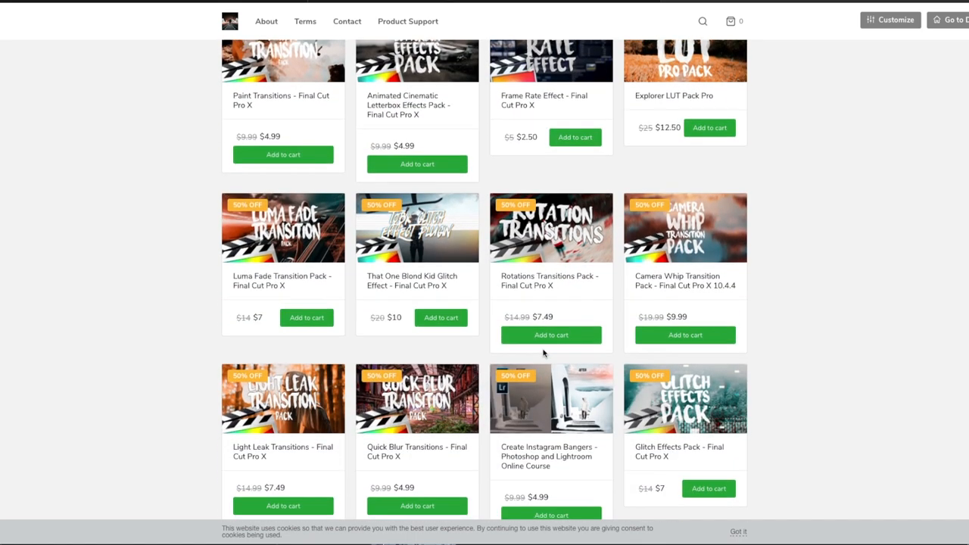
scroll("down", 3)
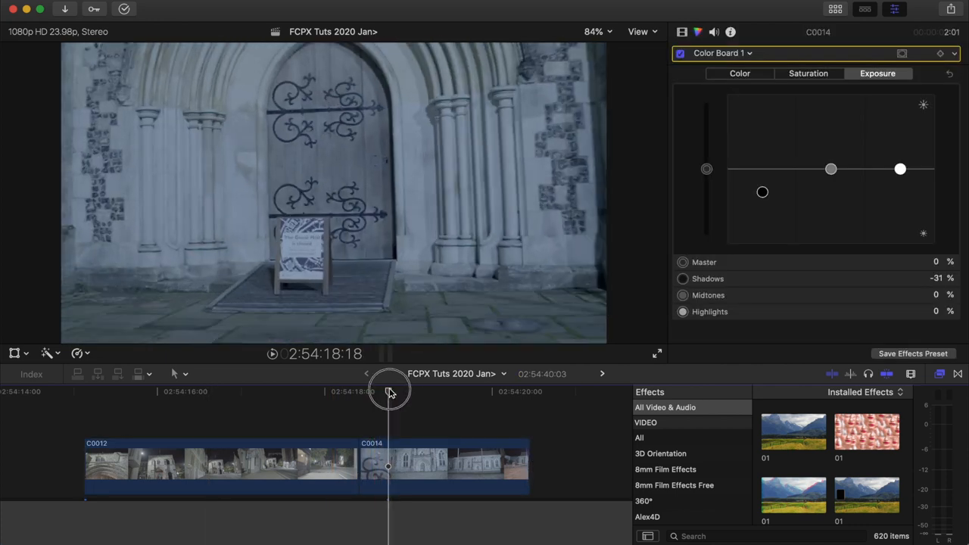
left_click(442, 466)
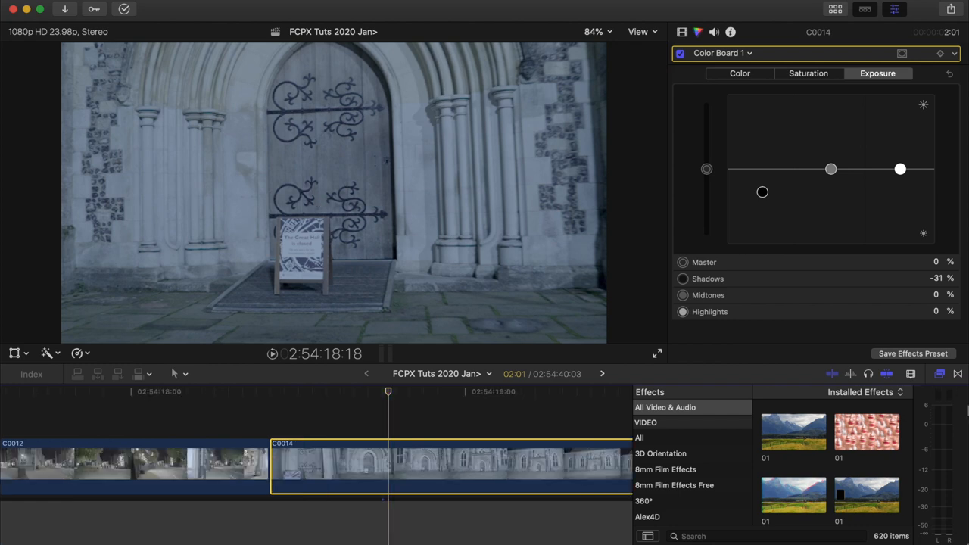
scroll("down", 3)
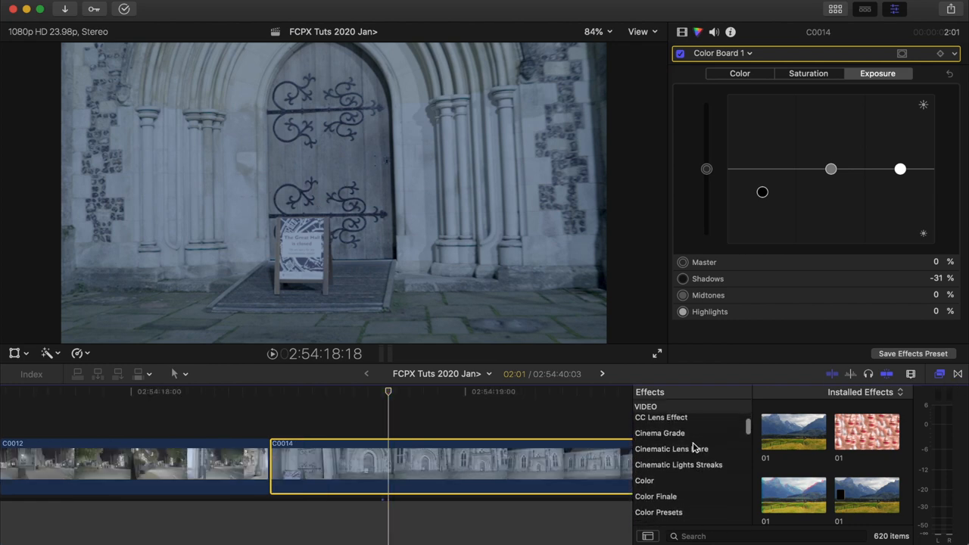
scroll("down", 3)
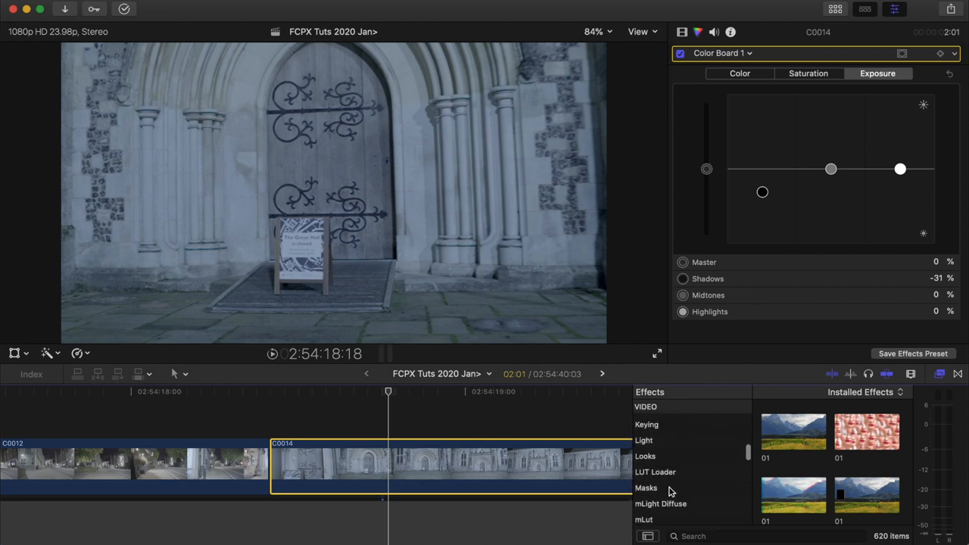
Step: Apply Draw Mask to C0014 and close a Bezier shape around the arched door
left_click(645, 488)
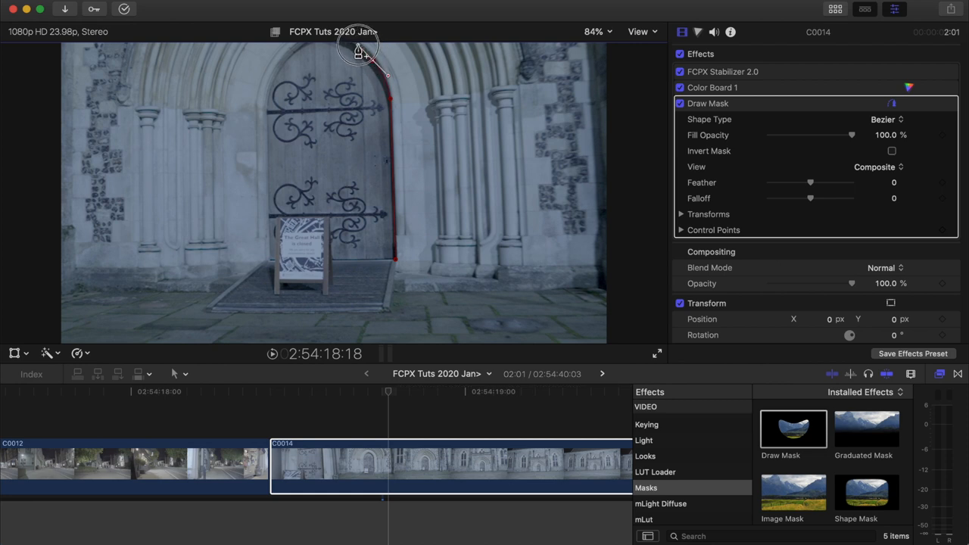
left_click(593, 31)
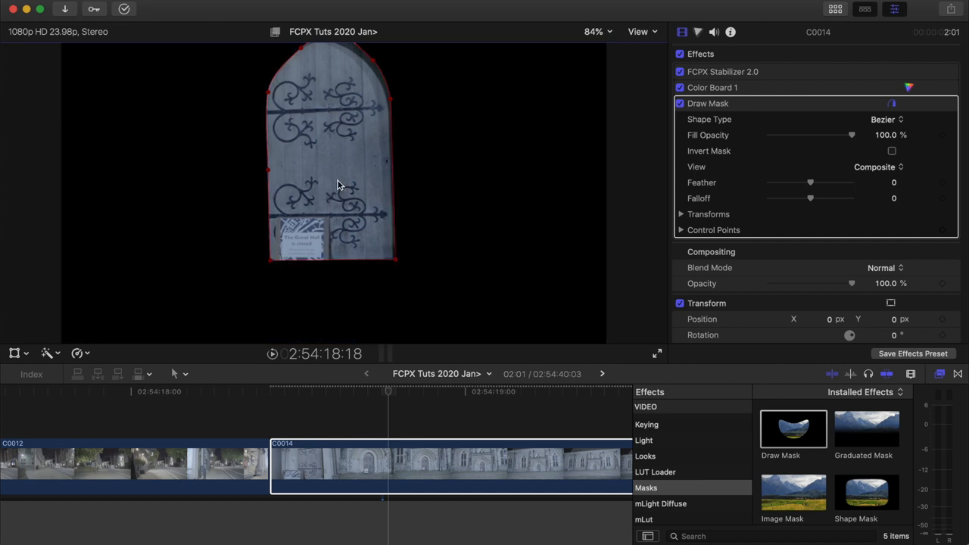
mouse_move(729, 167)
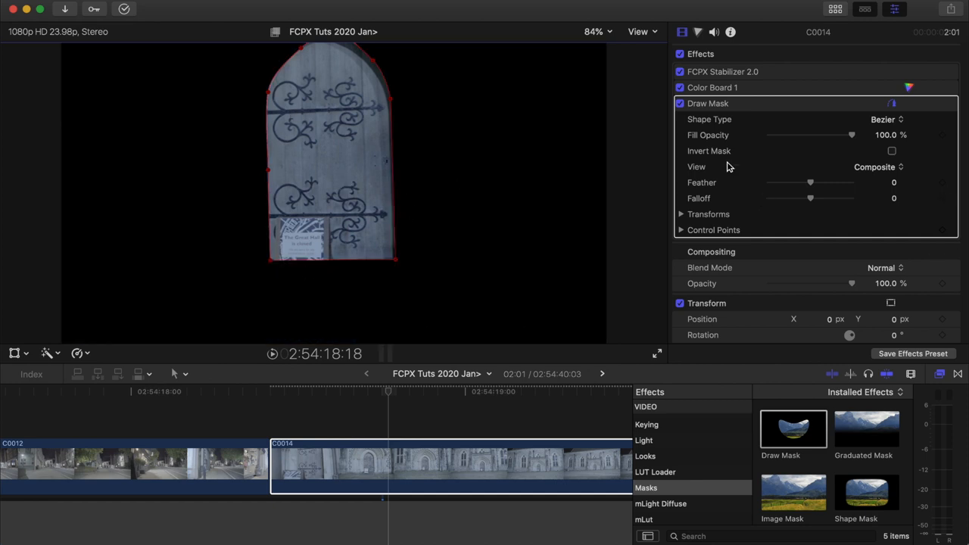
mouse_move(682, 218)
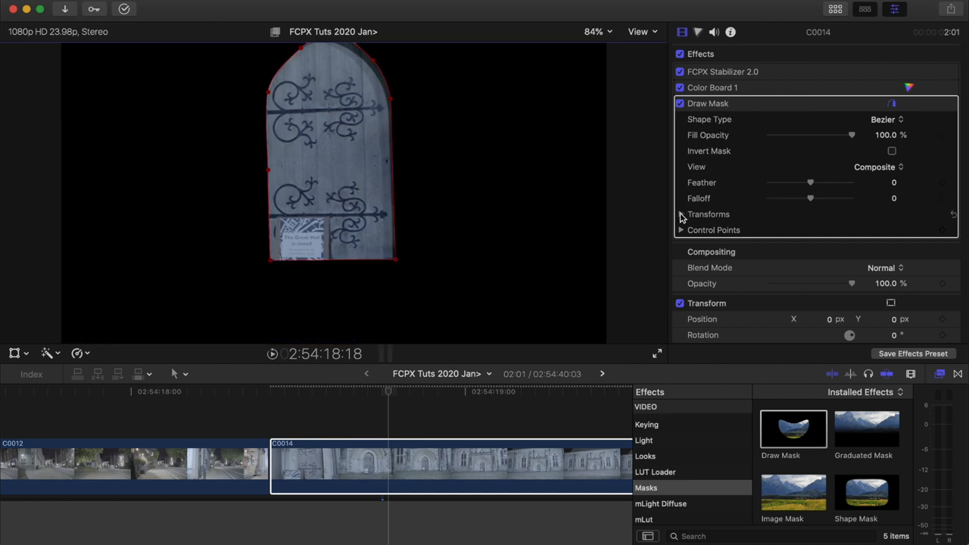
Step: Keyframe the Draw Mask Scale across several frames so the door mask grows to about 137%
left_click(681, 214)
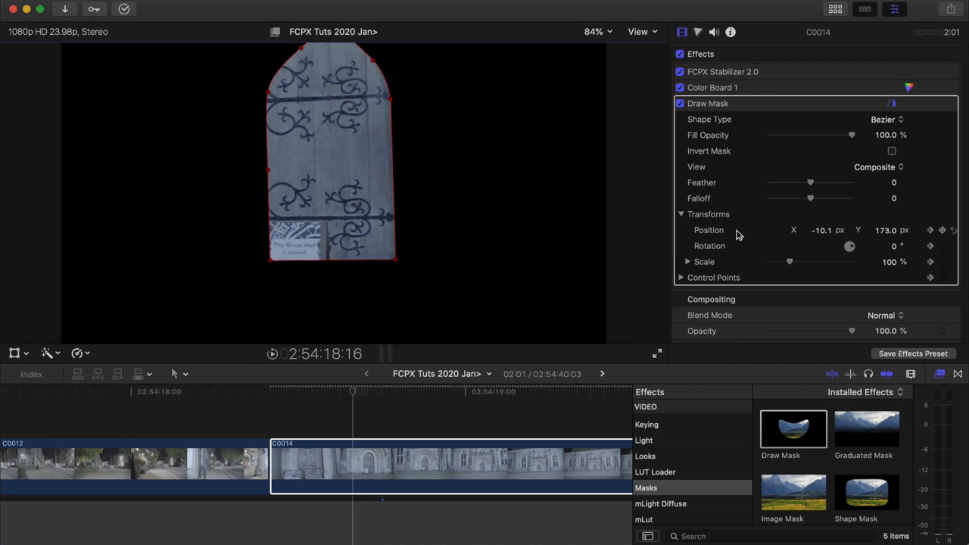
left_click_drag(791, 260, 793, 263)
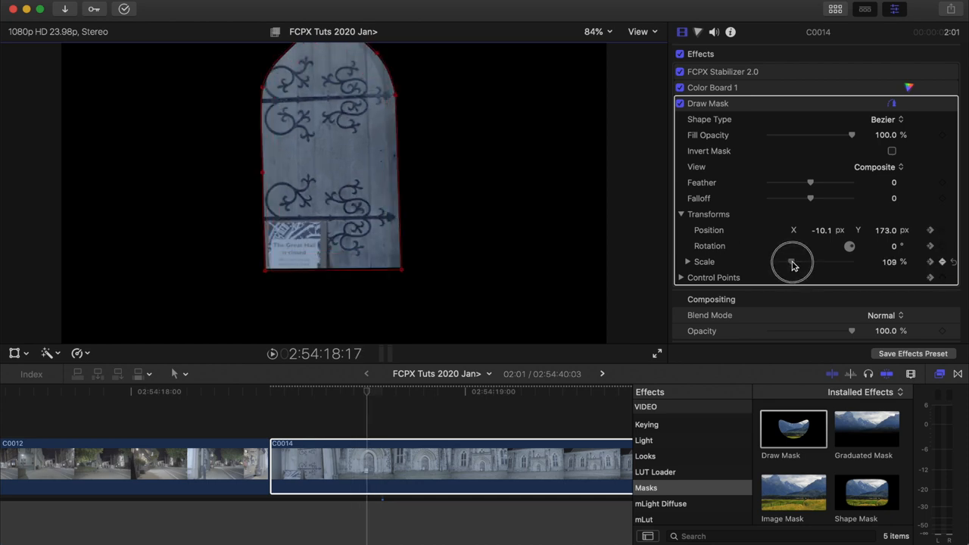
left_click_drag(790, 260, 800, 261)
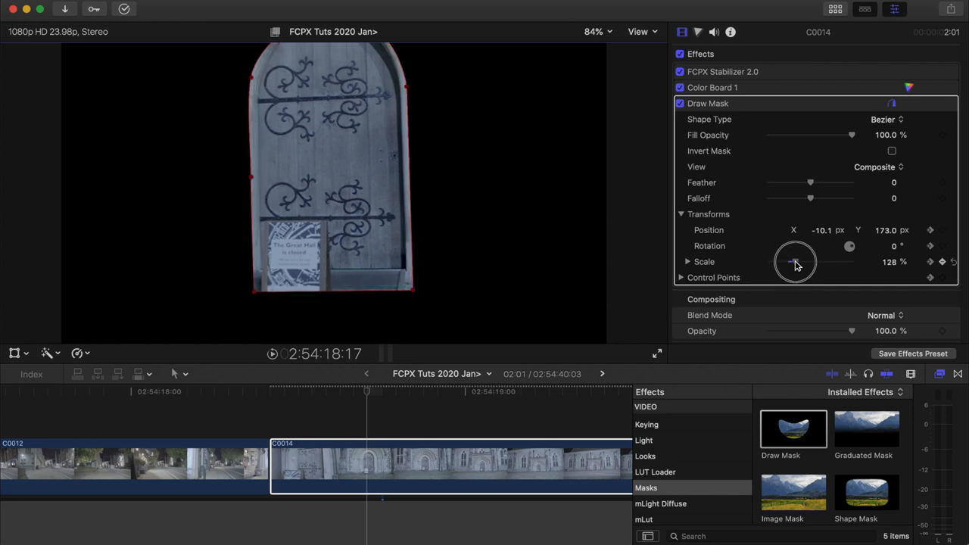
left_click_drag(795, 261, 791, 260)
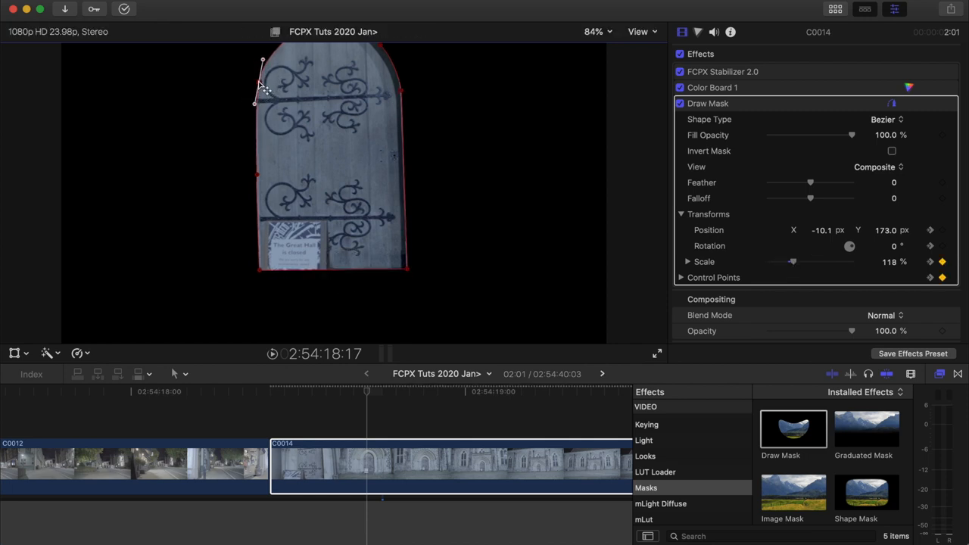
left_click_drag(794, 261, 796, 261)
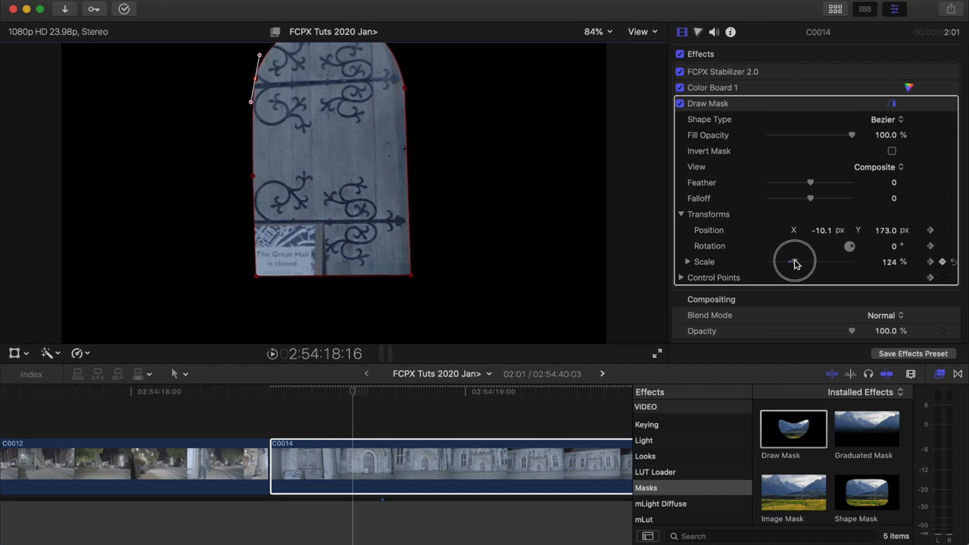
left_click_drag(790, 261, 801, 260)
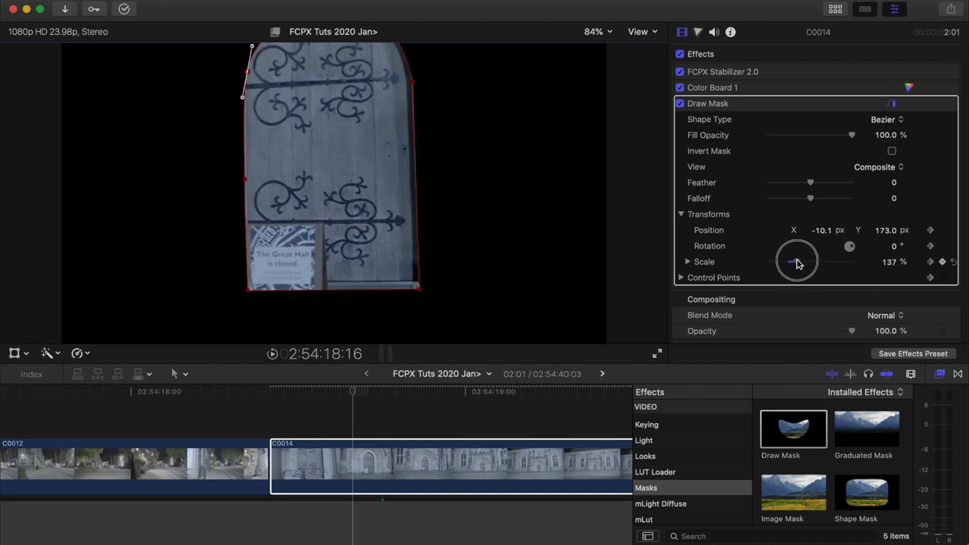
left_click_drag(796, 260, 815, 264)
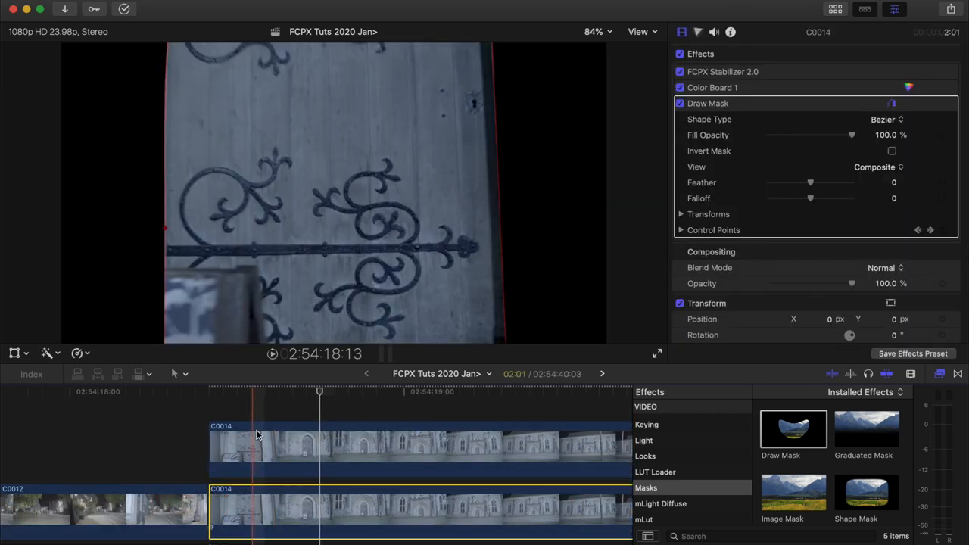
Step: Invert the mask on the lower C0014 copy so the full church facade shows again
left_click(681, 214)
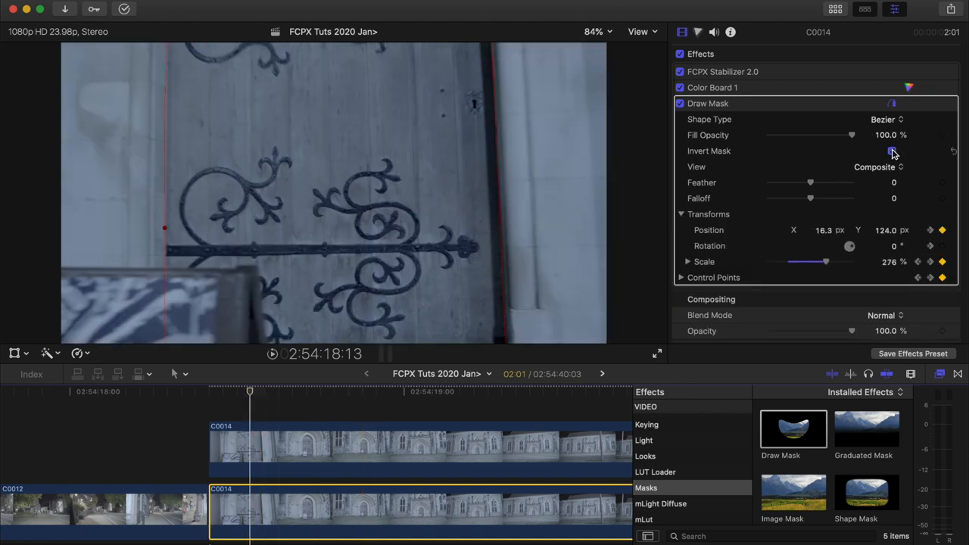
left_click(891, 152)
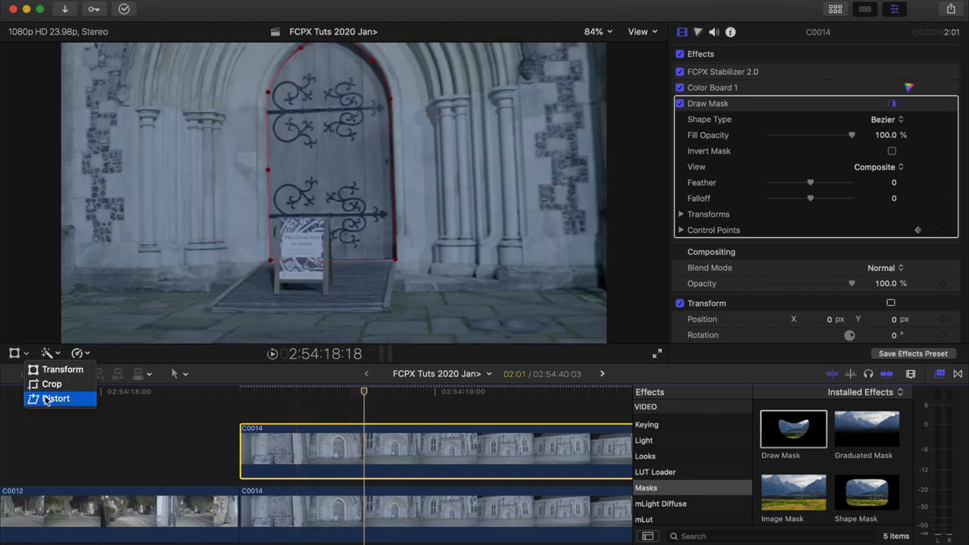
Step: Distort the upper door clip, pulling its right edge leftward across keyframes like a swinging door
left_click(57, 398)
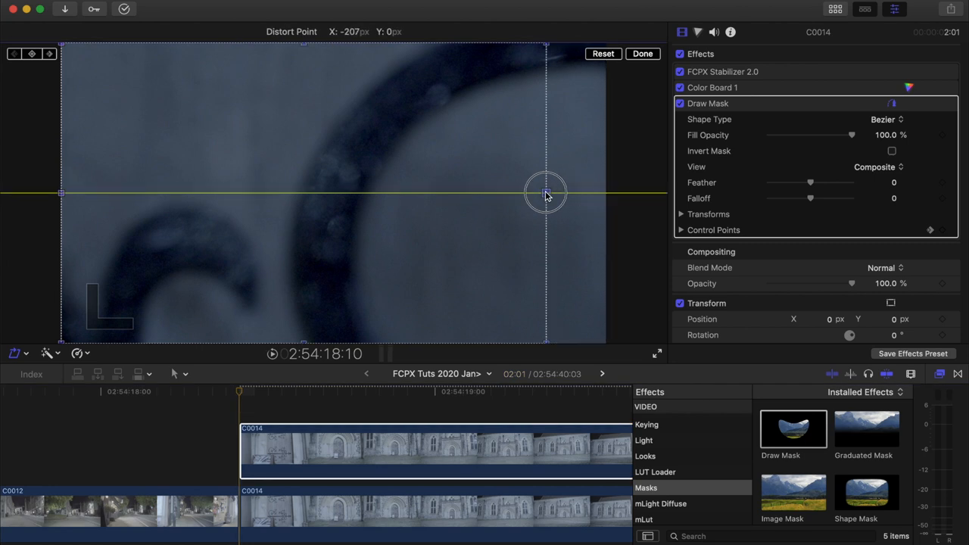
left_click_drag(544, 194, 189, 193)
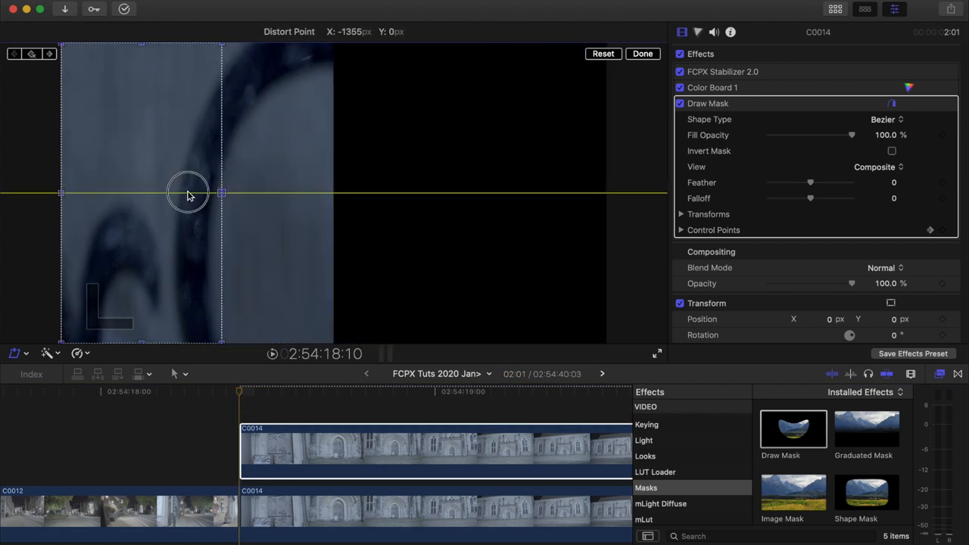
left_click_drag(189, 194, 67, 194)
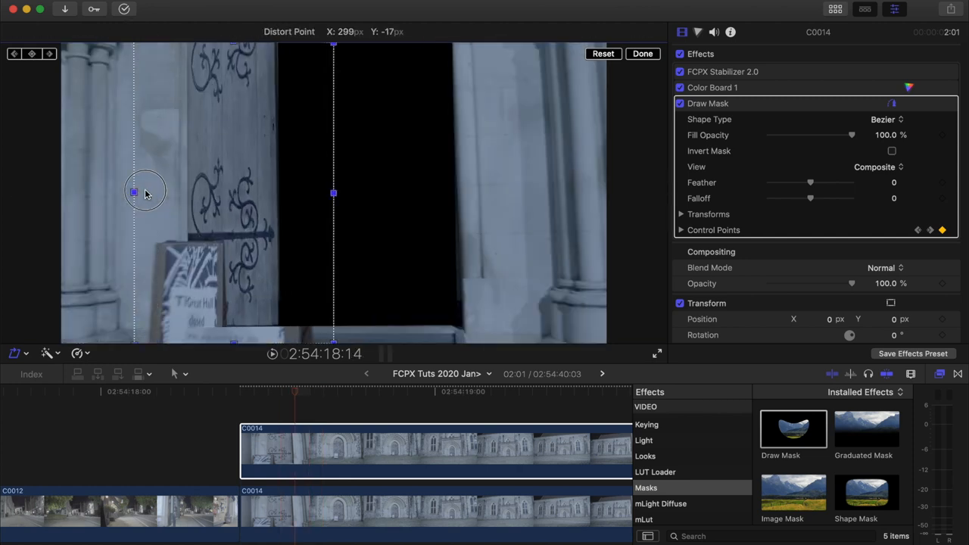
left_click_drag(133, 192, 85, 196)
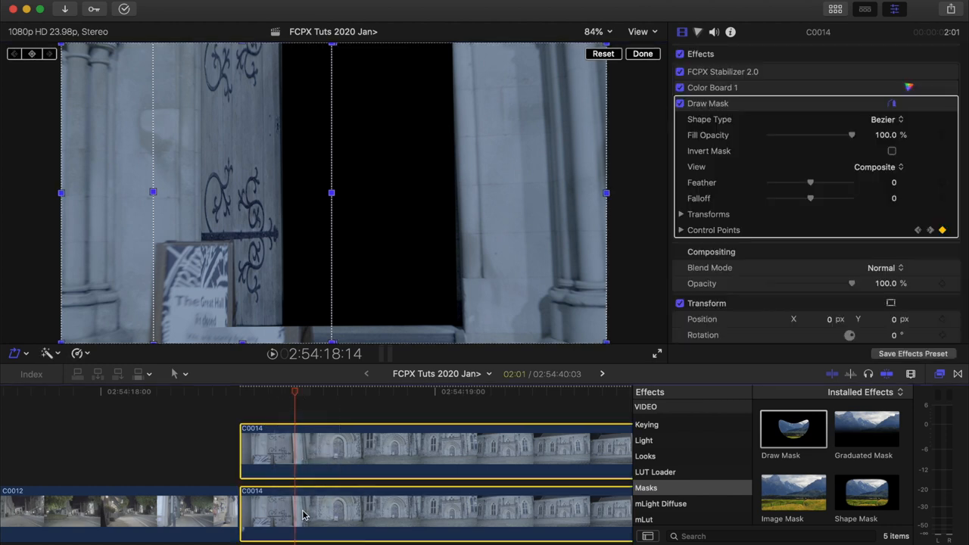
Step: Select both stacked C0014 clips, then just the upper one, revealing the night street scene
left_click(891, 151)
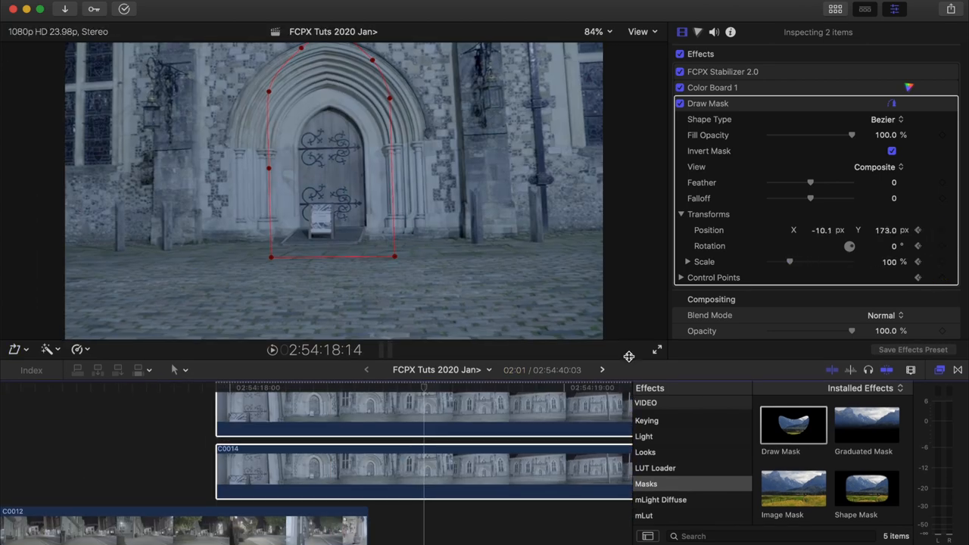
left_click(249, 421)
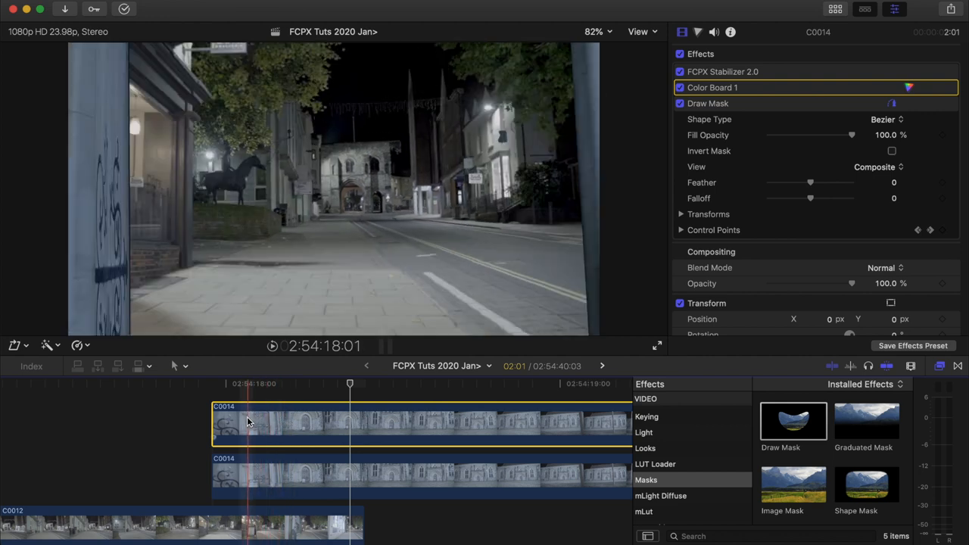